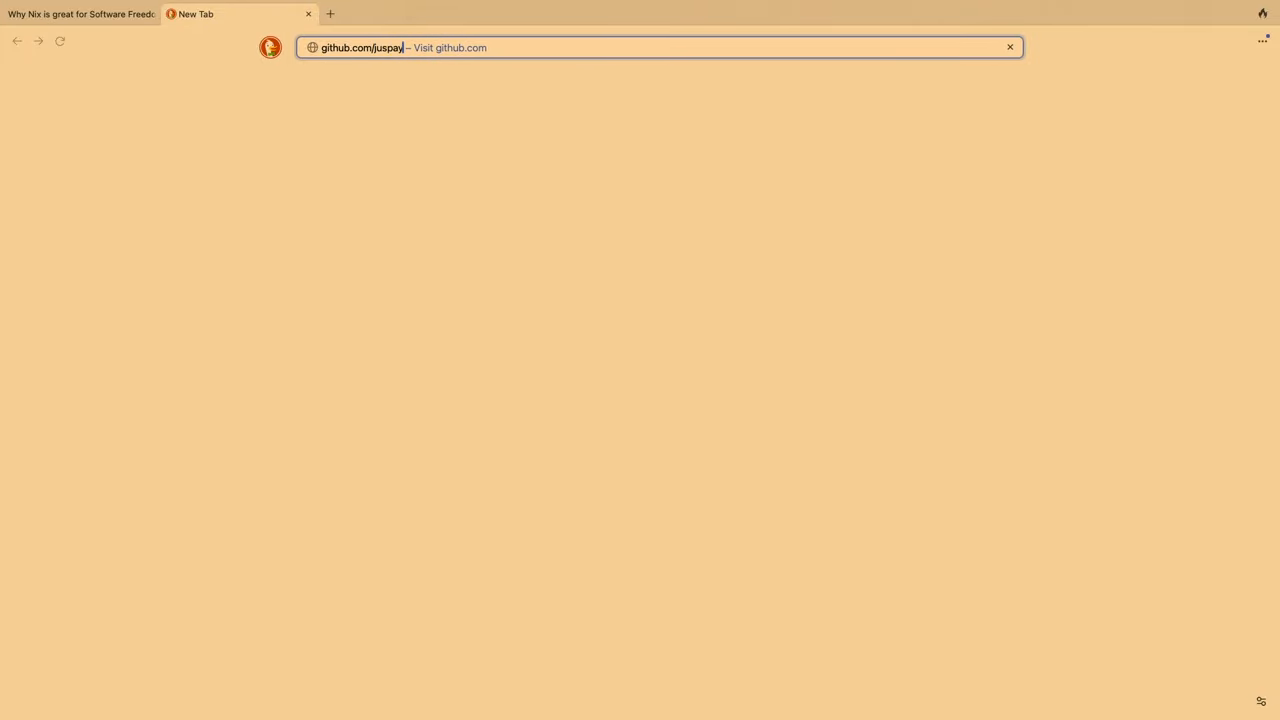
Step: Load the juspay/services-flake repository page from the address bar
{"action": "type", "text": "/service"}
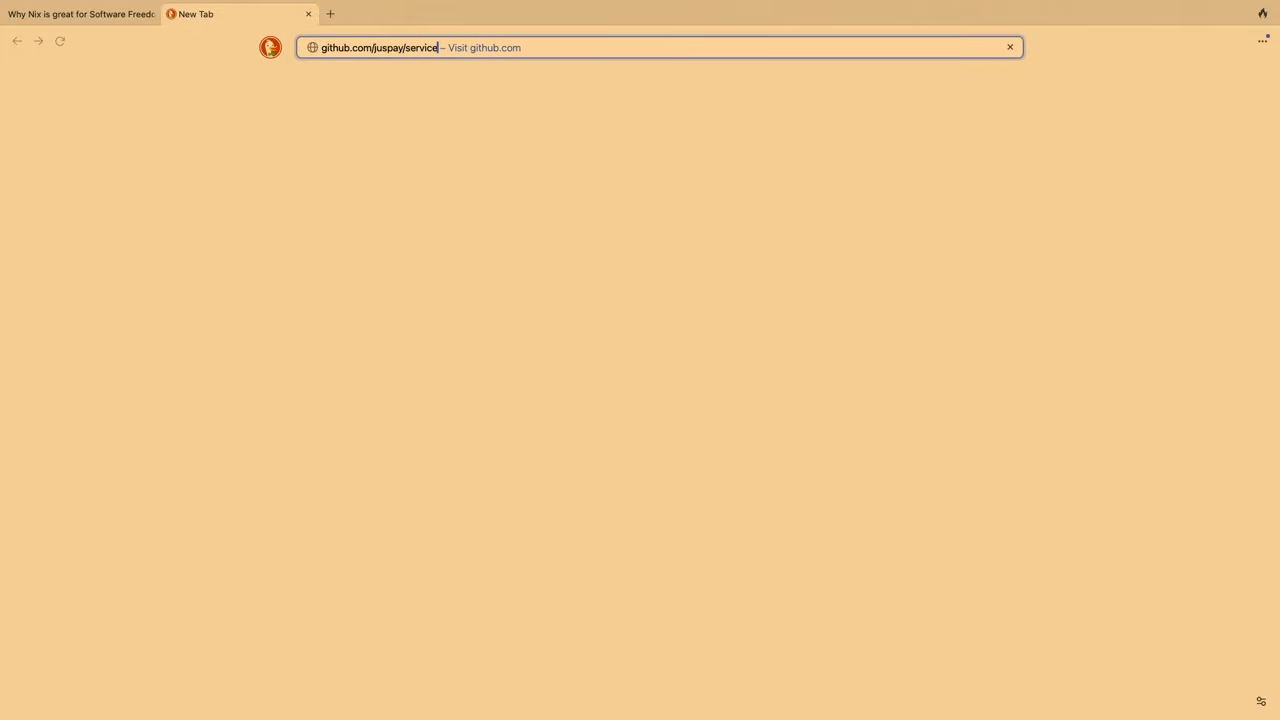
{"action": "key", "text": "Return"}
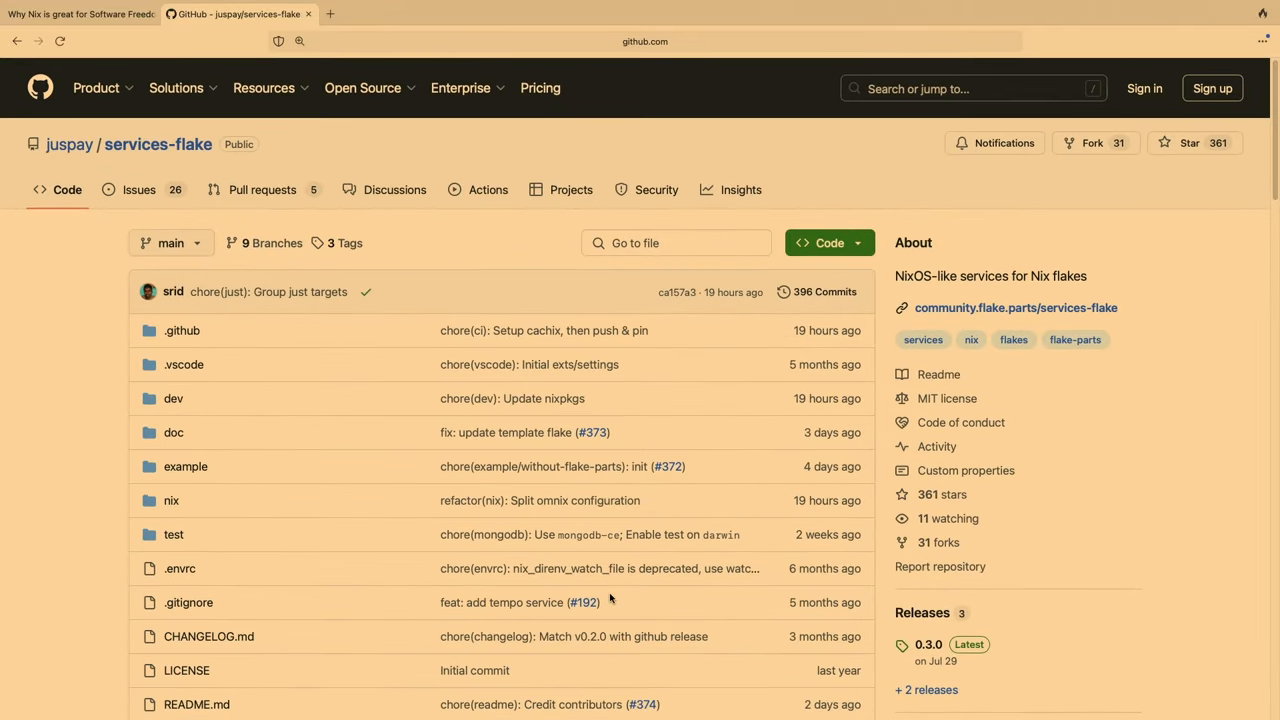
Step: Follow the README's Getting Started link to the community.flake.parts services-flake docs
{"action": "scroll", "scroll_direction": "down", "scroll_amount": 3}
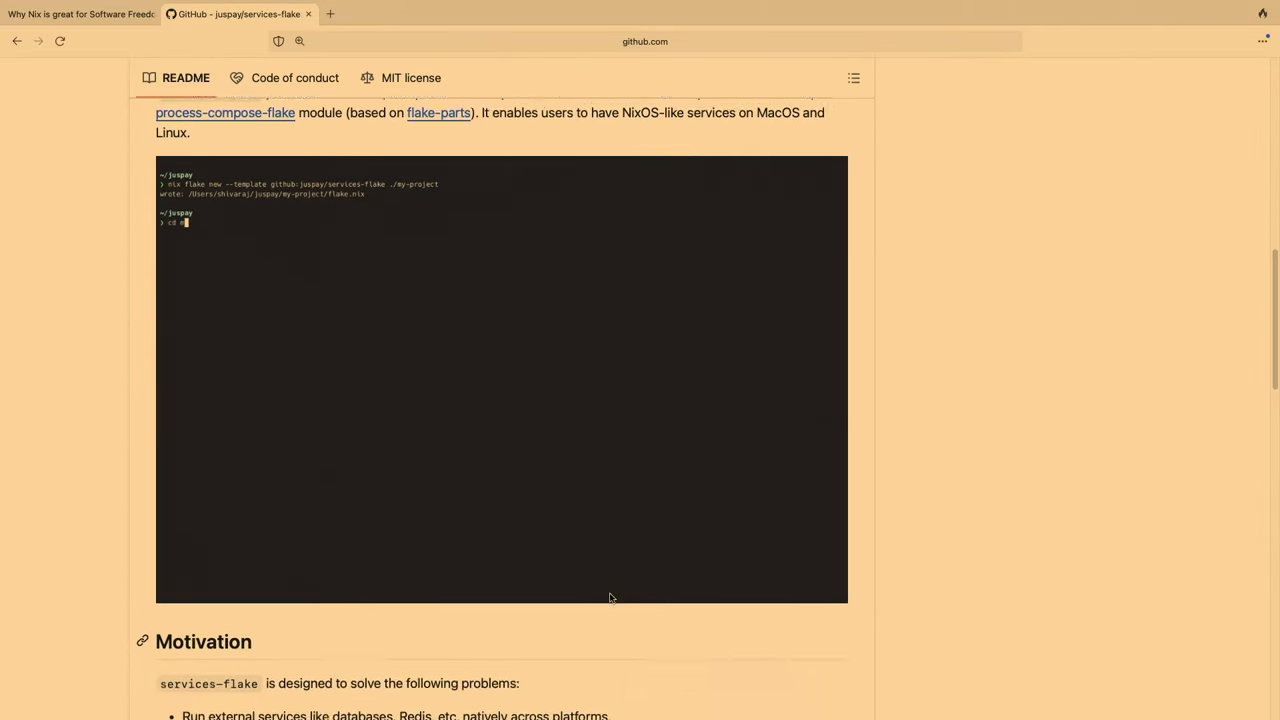
{"action": "scroll", "scroll_direction": "down", "scroll_amount": 3}
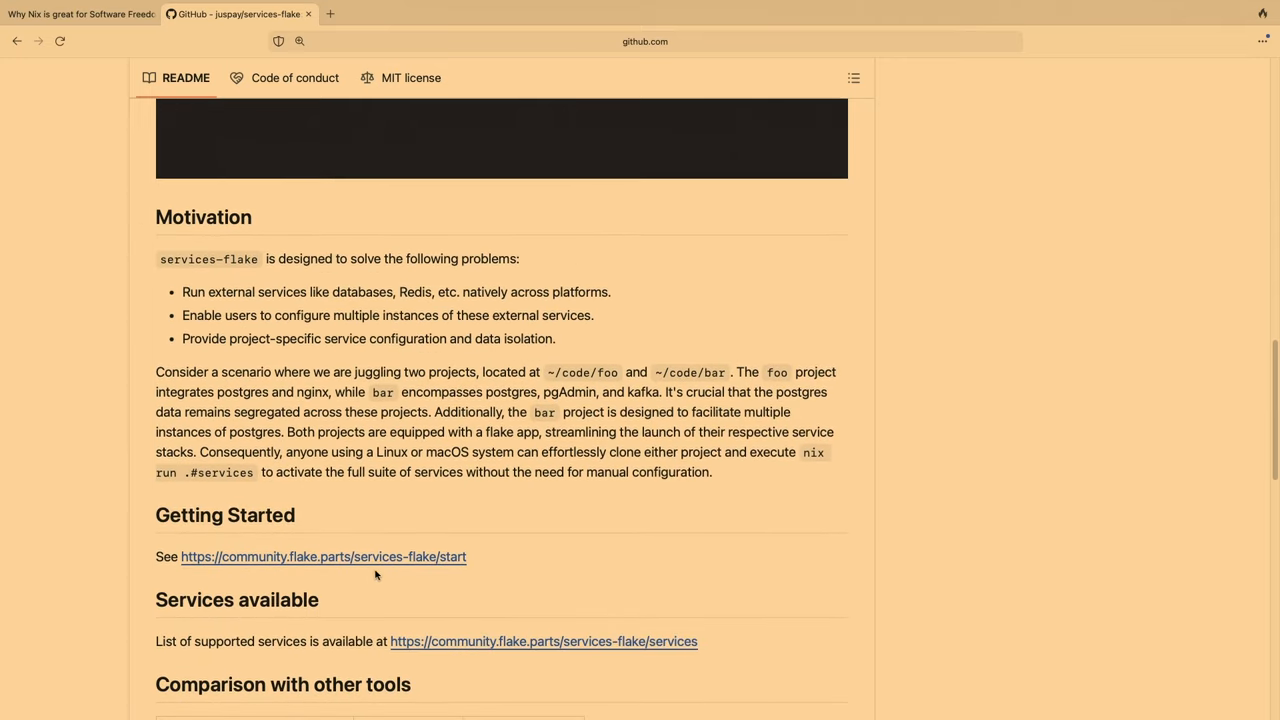
{"action": "left_click", "coordinate": [324, 556]}
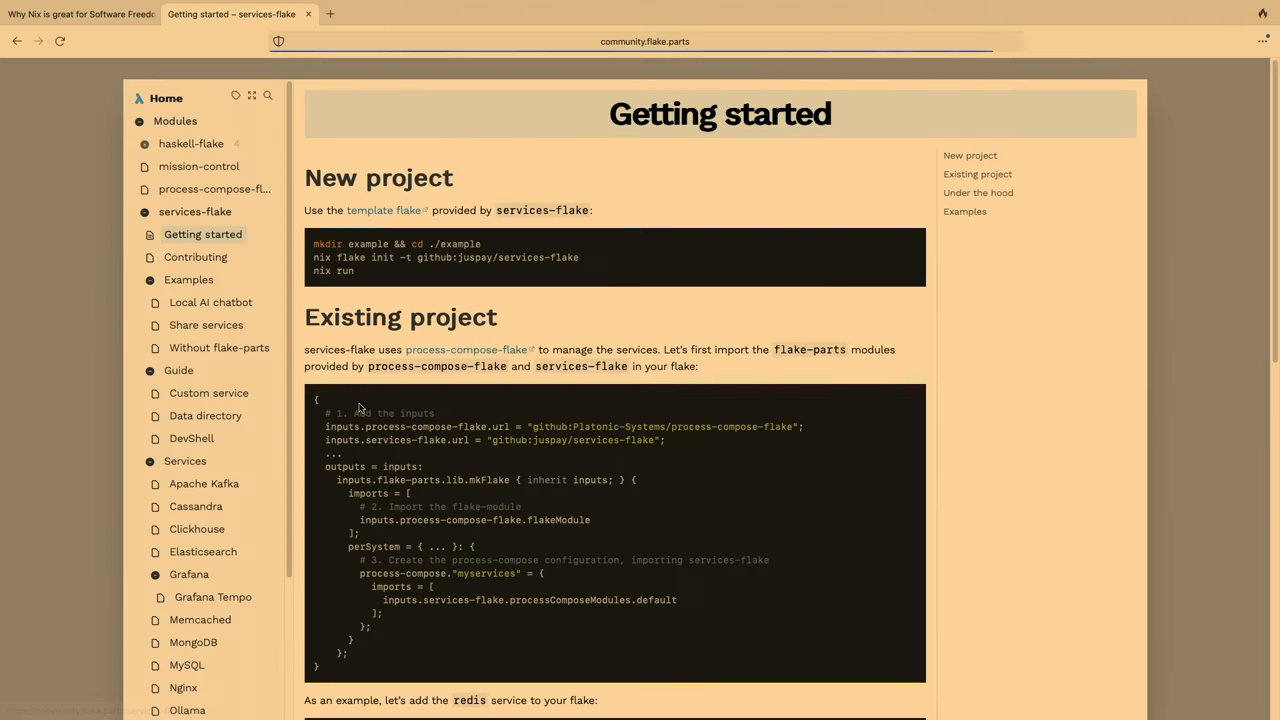
{"action": "mouse_move", "coordinate": [208, 392]}
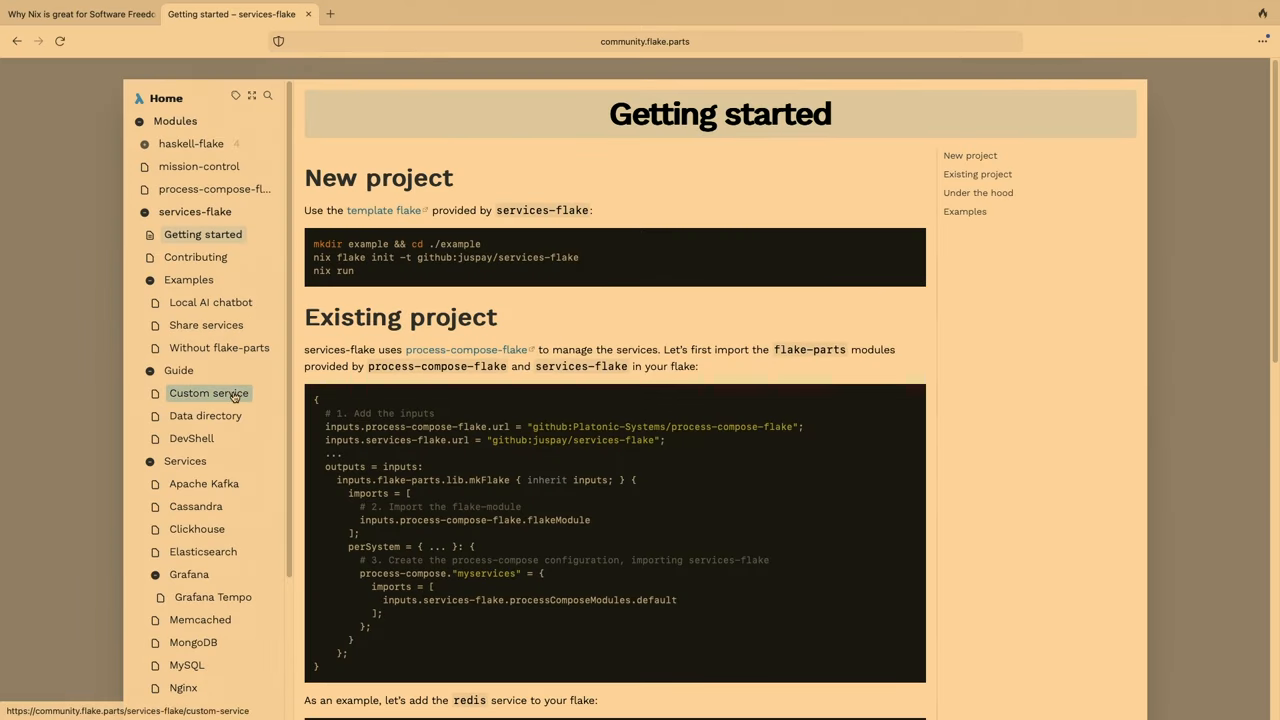
{"action": "mouse_move", "coordinate": [208, 392]}
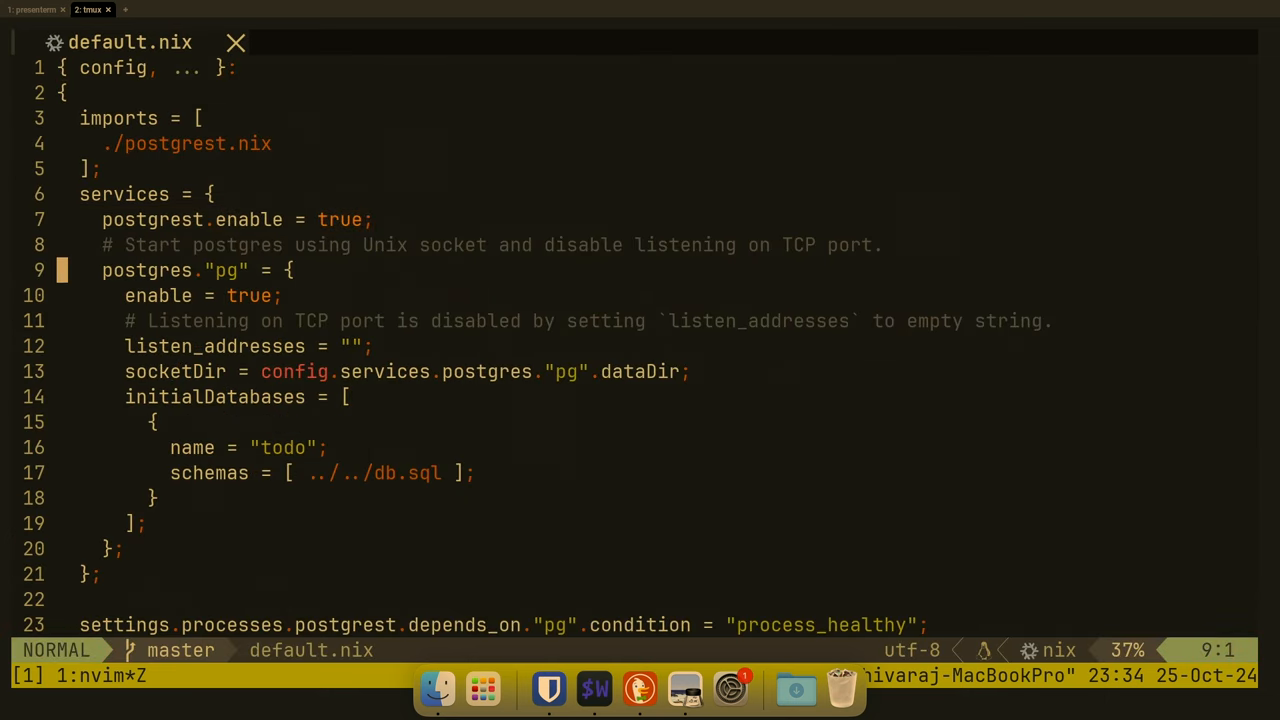
Step: Highlight the listen_addresses and postgrest.nix import lines, then bring up the Telescope file finder
{"action": "key", "text": "V"}
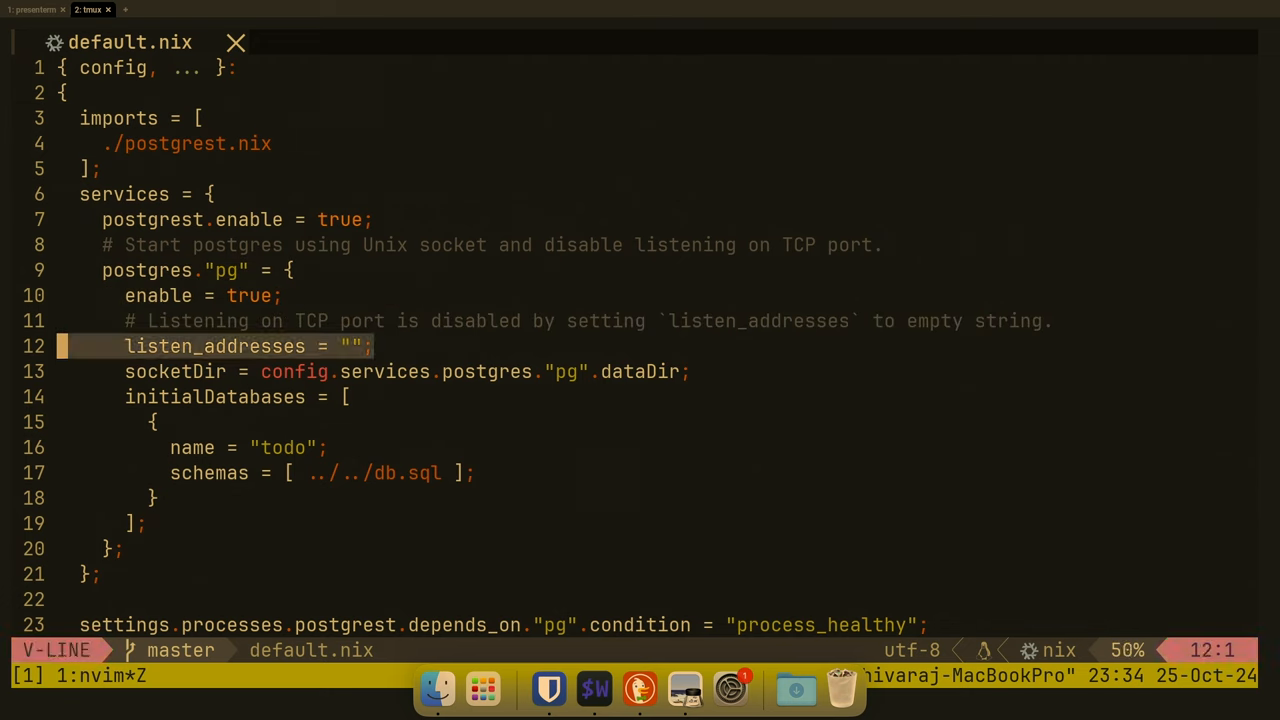
{"action": "key", "text": "Escape"}
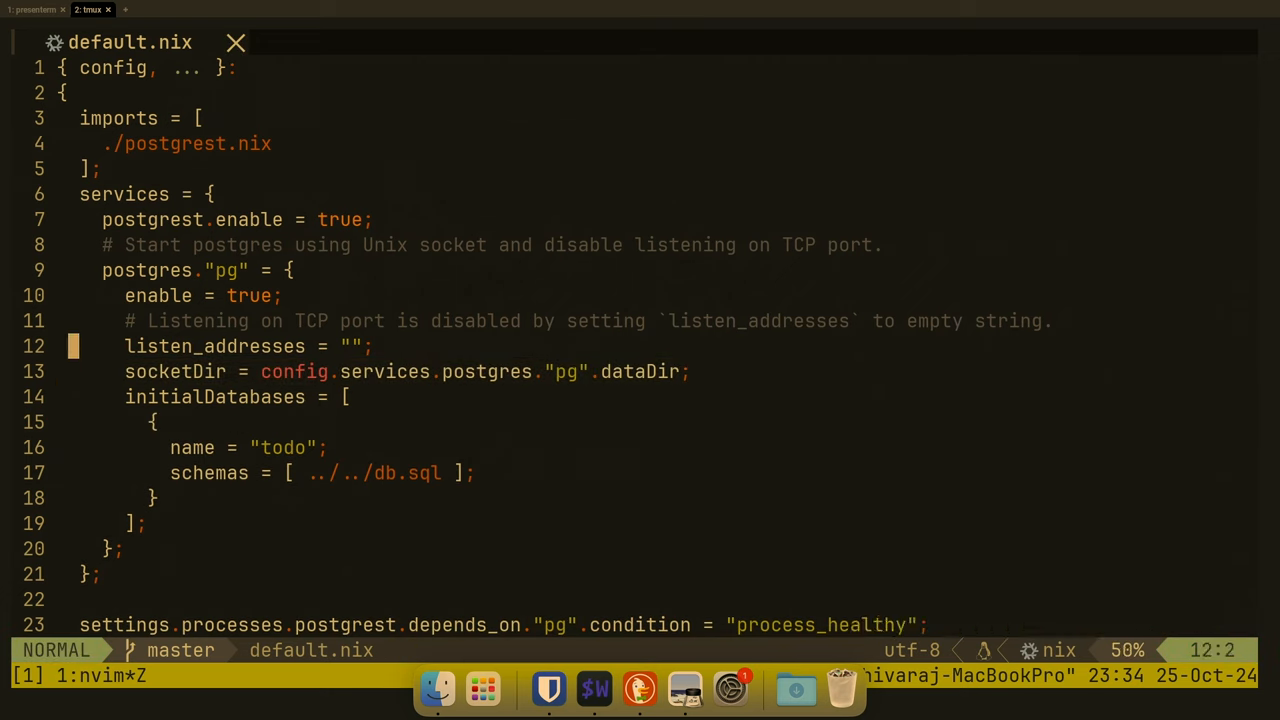
{"action": "key", "text": "V"}
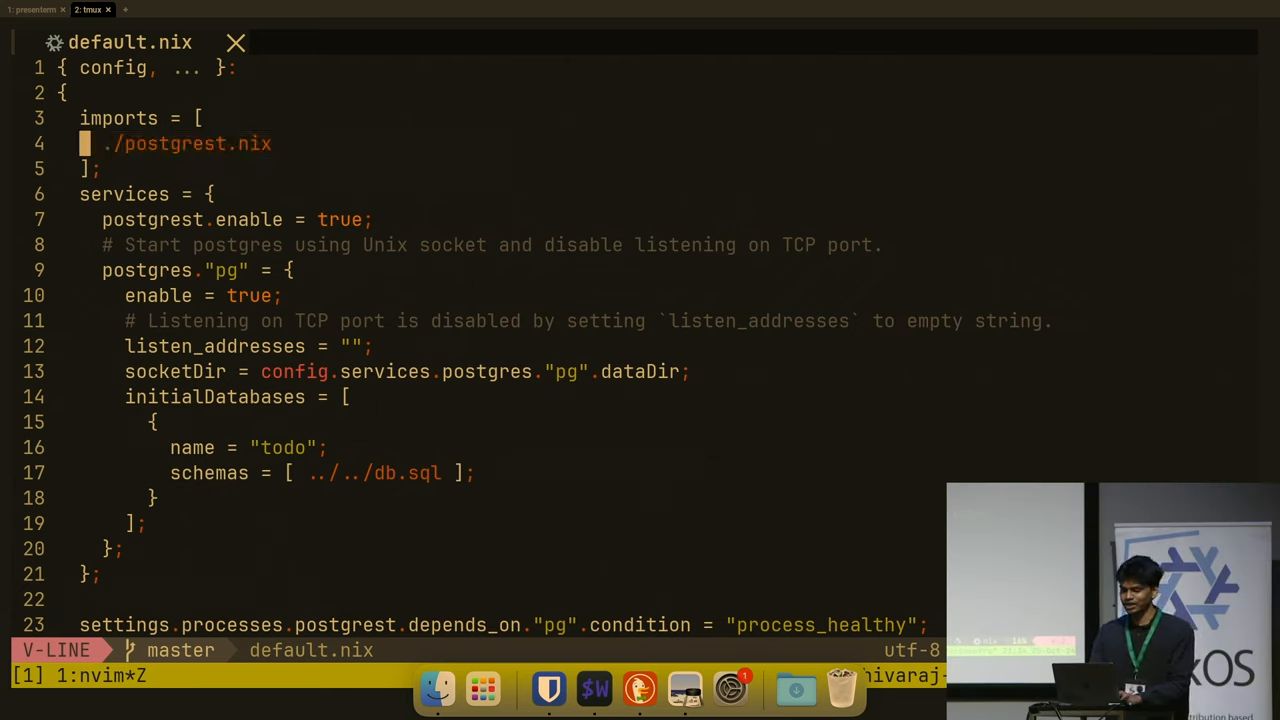
{"action": "key", "text": "ctrl+p"}
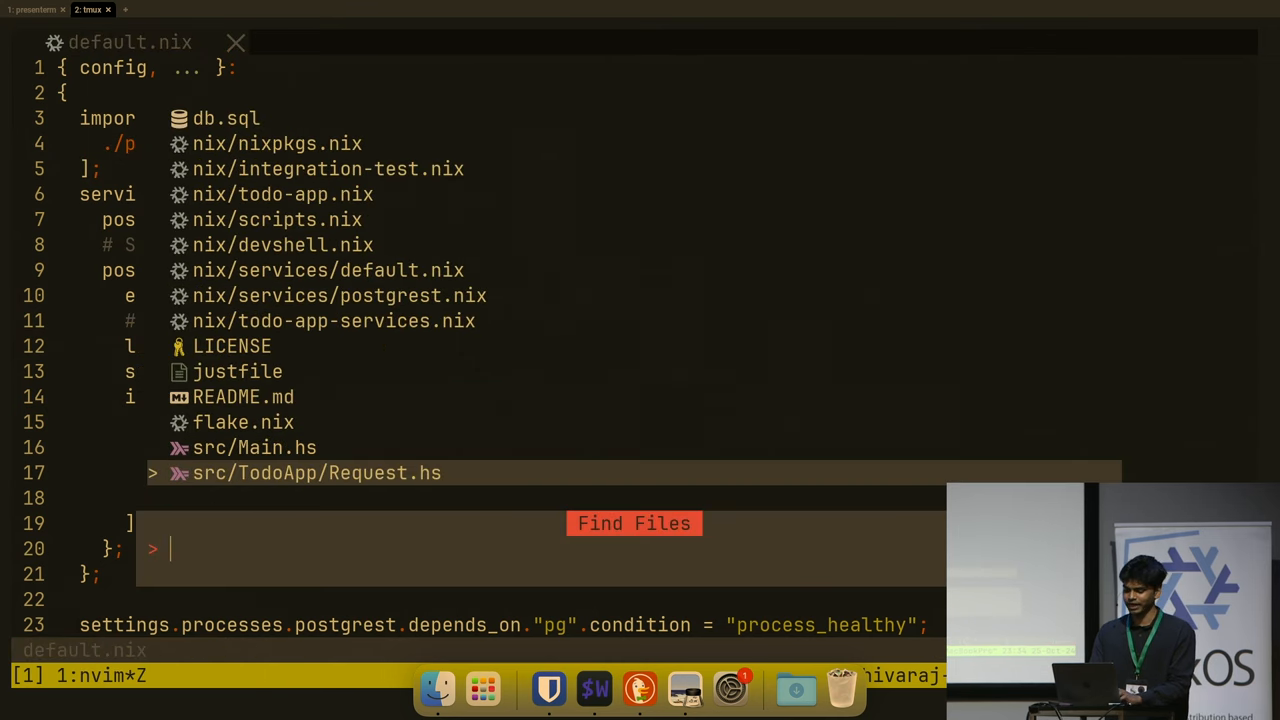